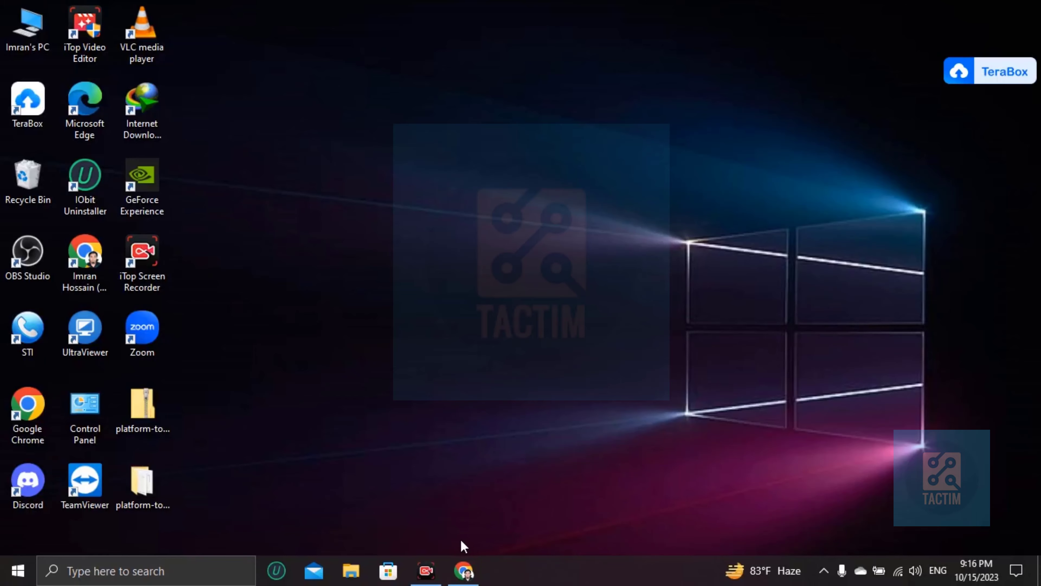
Bring Chrome forward from the taskbar and show the YouTube page
{"action": "left_click", "coordinate": [464, 570]}
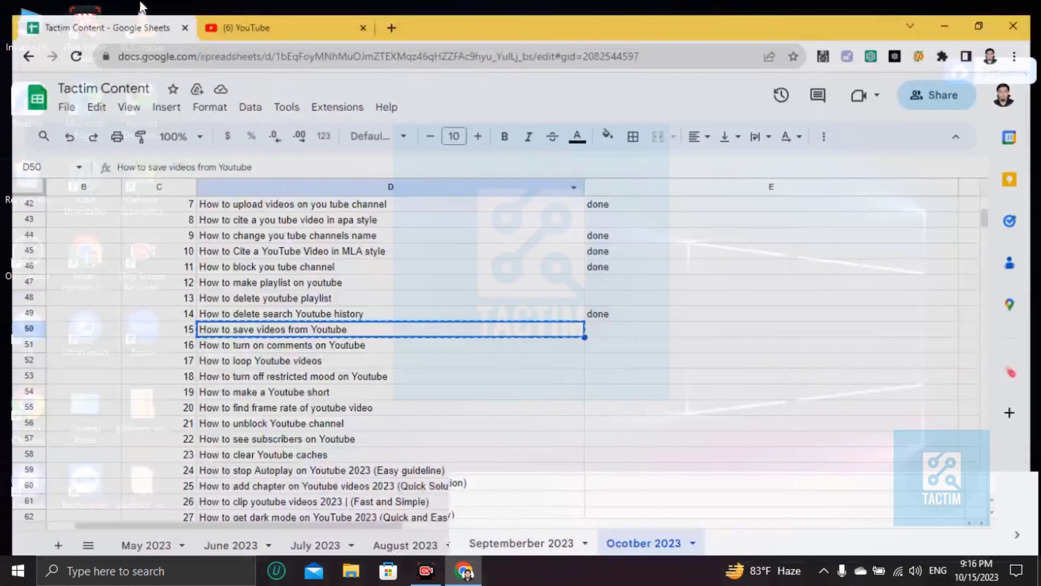
{"action": "left_click", "coordinate": [272, 27]}
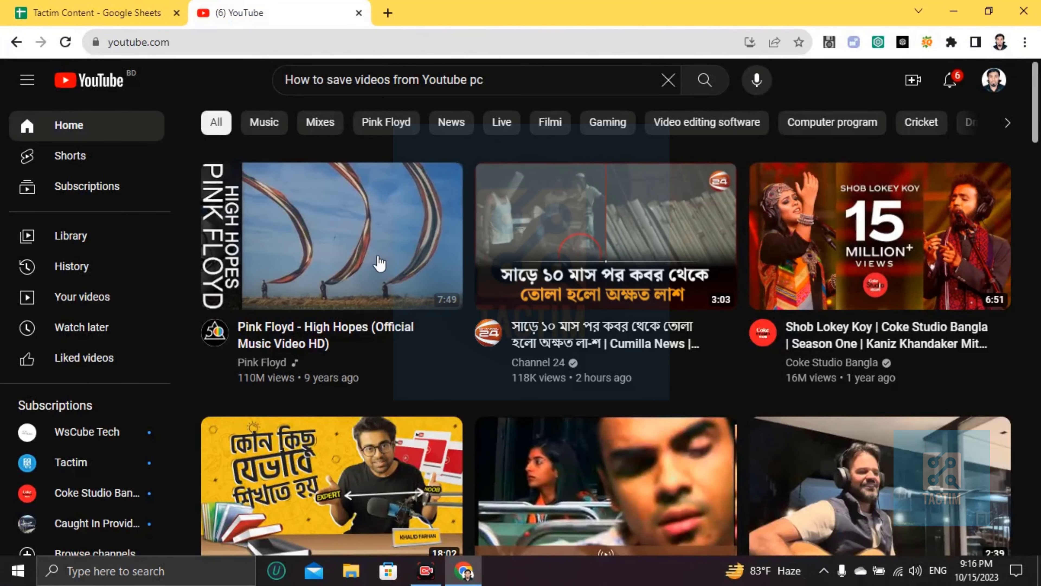
Go to the Pink Floyd 'High Hopes' watch page and reveal the options below the player
{"action": "left_click", "coordinate": [331, 234]}
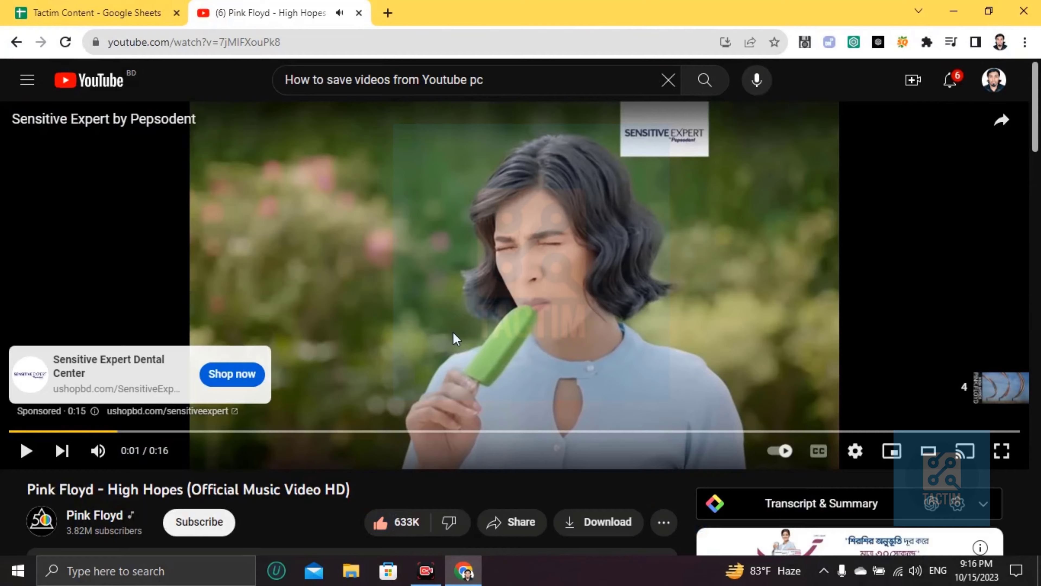
{"action": "scroll", "scroll_direction": "down", "scroll_amount": 3}
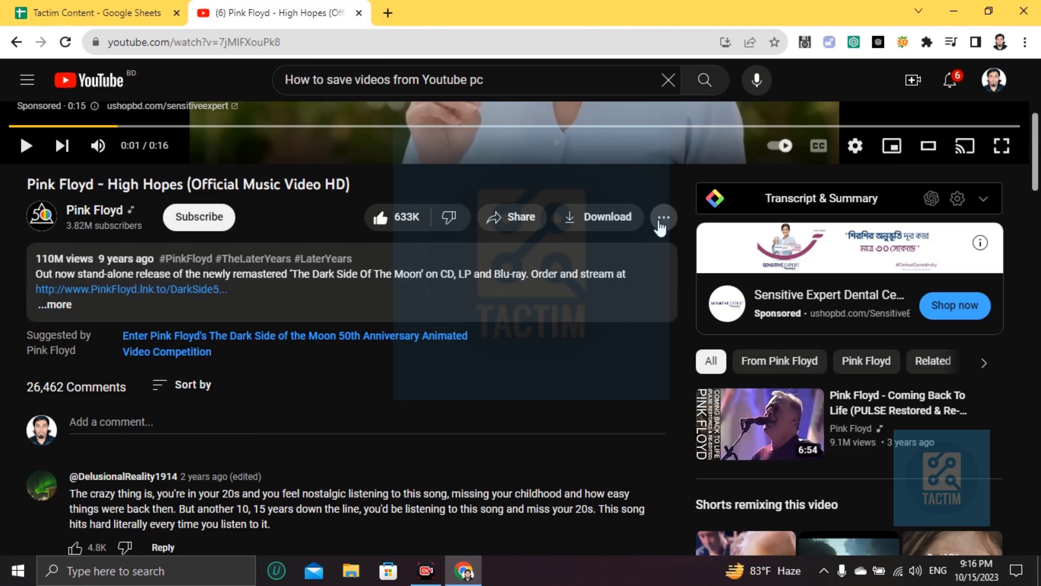
Add the video to Watch later via the more-actions Save menu
{"action": "left_click", "coordinate": [662, 217]}
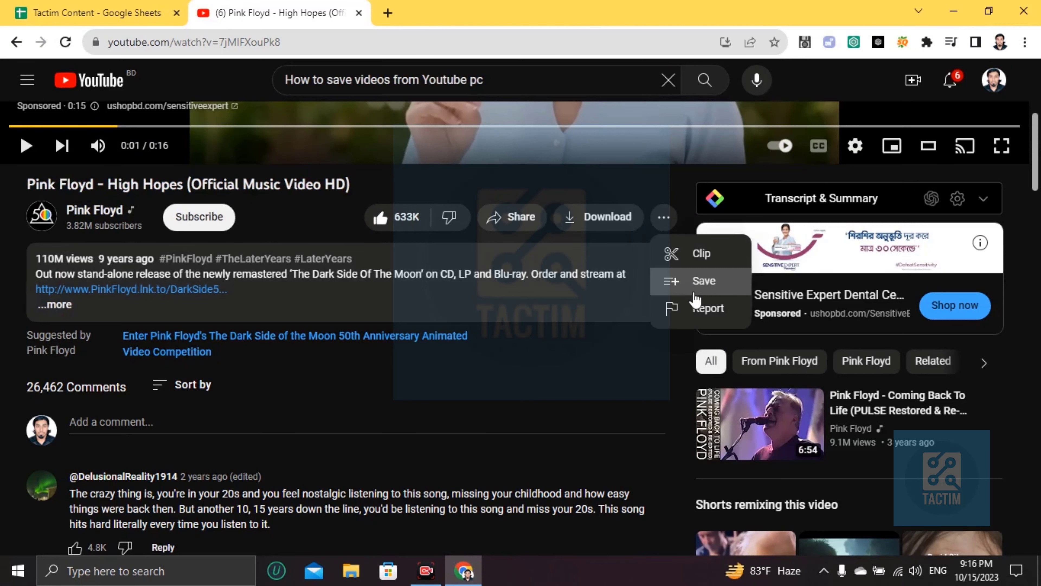
{"action": "left_click", "coordinate": [703, 281]}
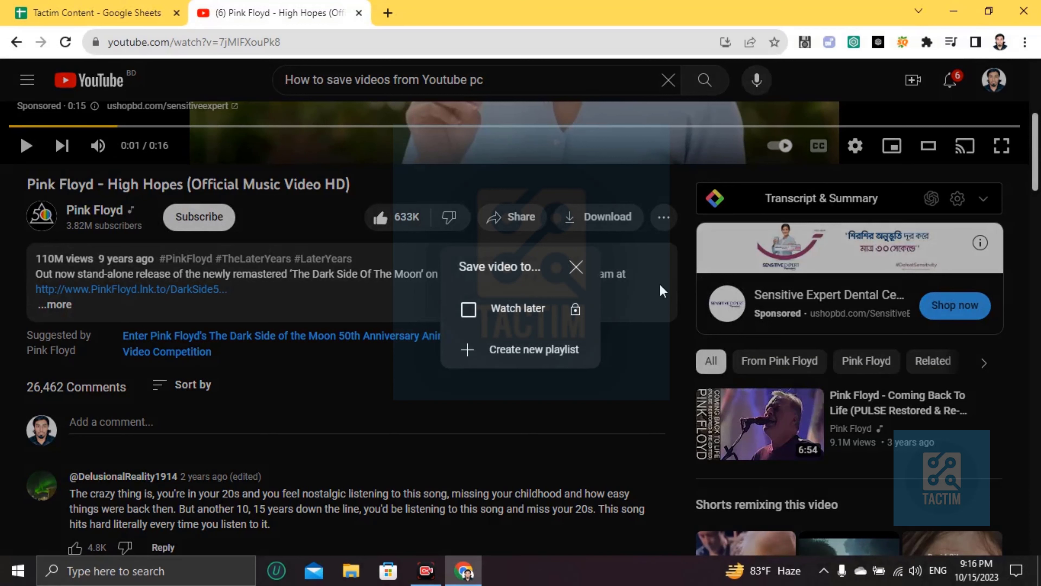
{"action": "mouse_move", "coordinate": [554, 361]}
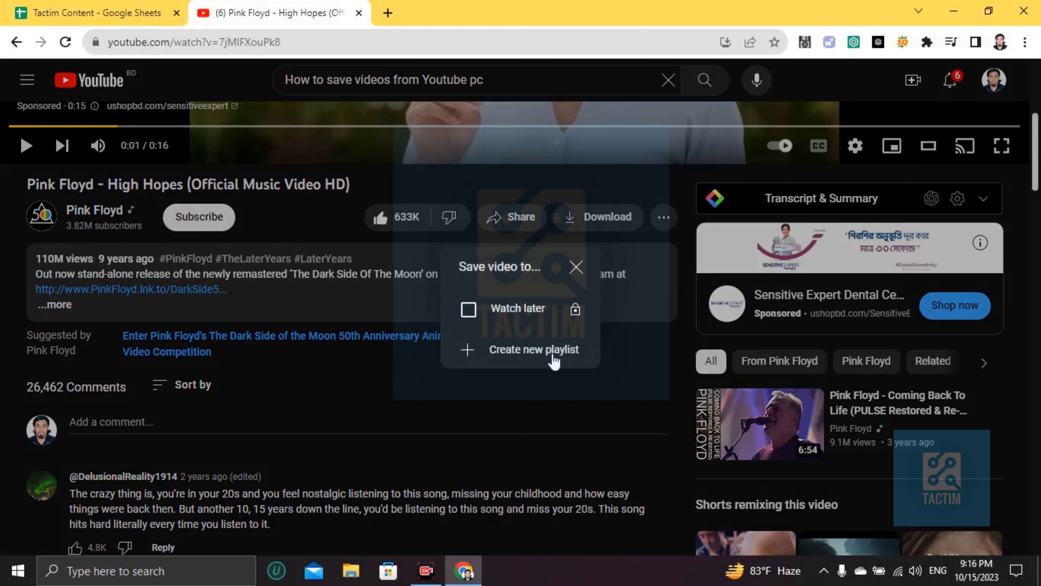
{"action": "left_click", "coordinate": [468, 310]}
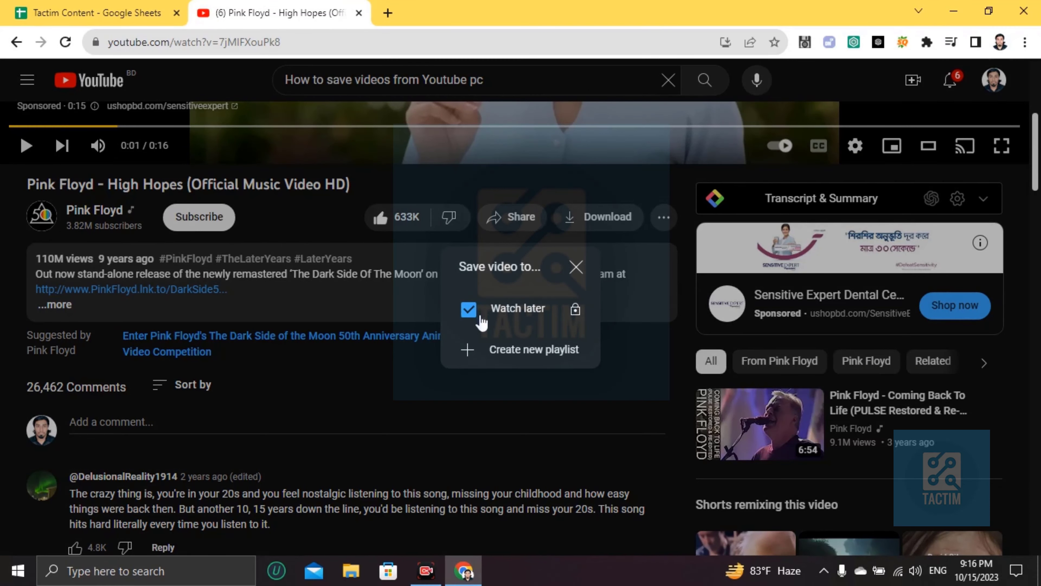
{"action": "left_click", "coordinate": [469, 309]}
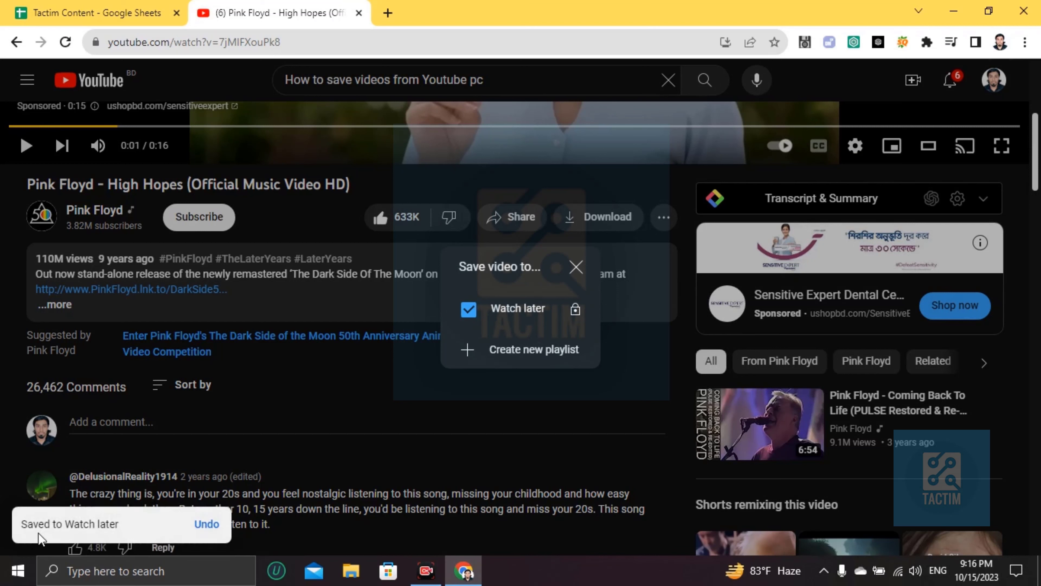
{"action": "mouse_move", "coordinate": [89, 531]}
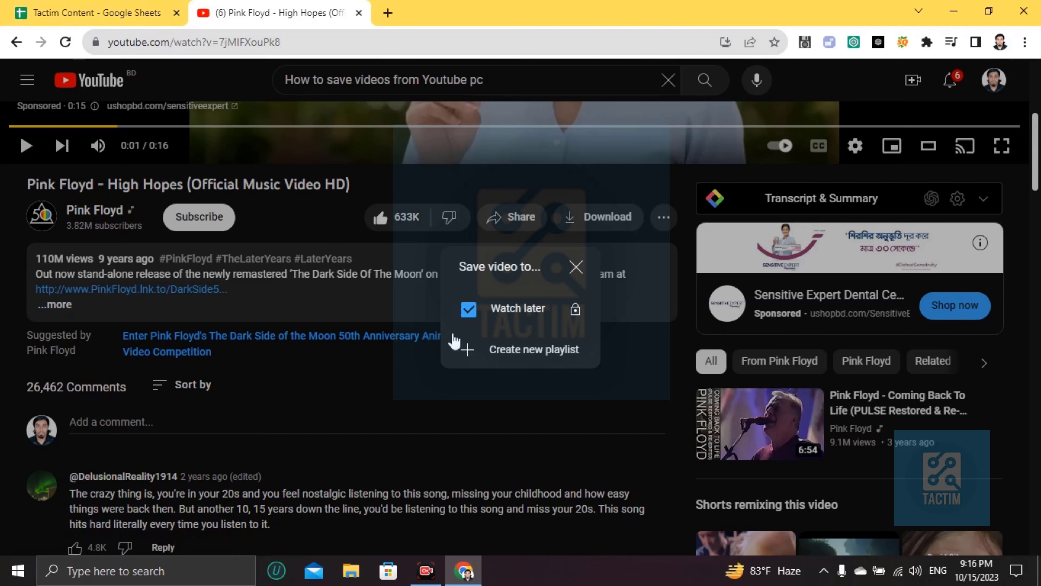
{"action": "mouse_move", "coordinate": [419, 366]}
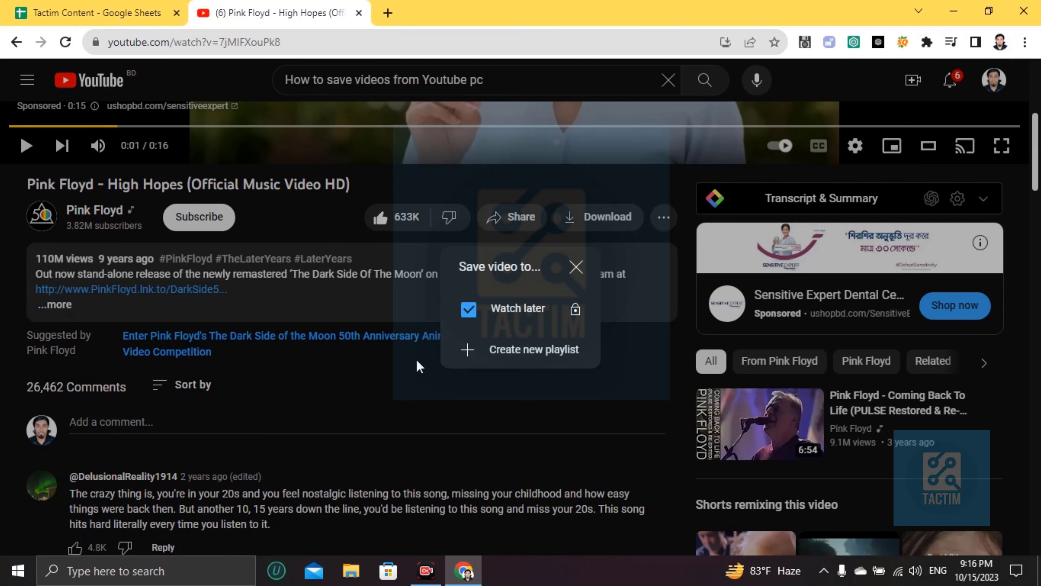